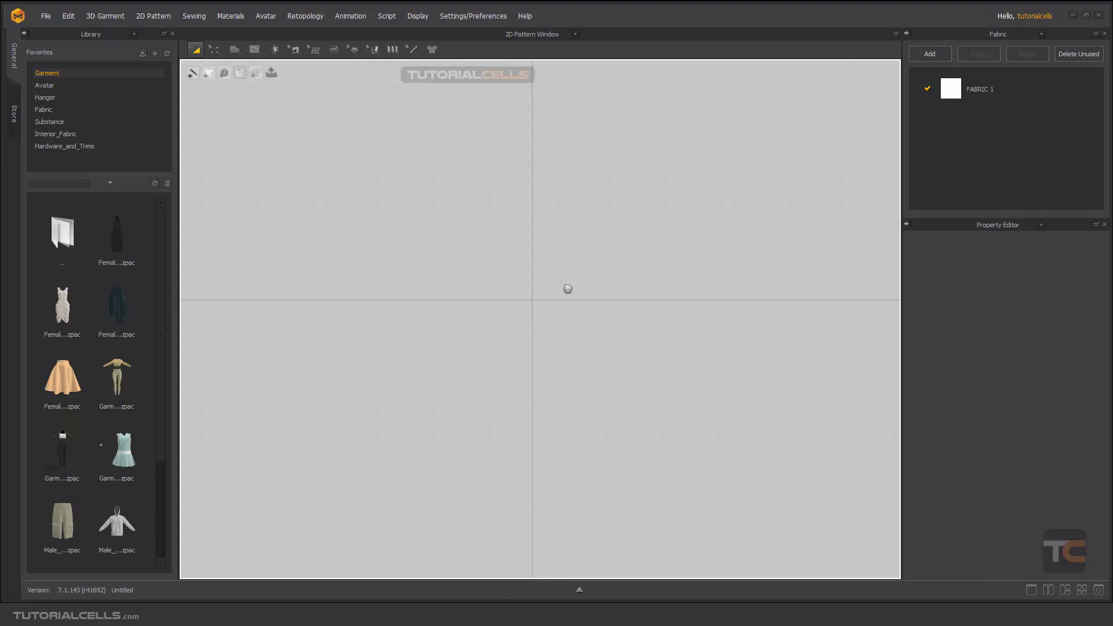
mouse_move(480, 216)
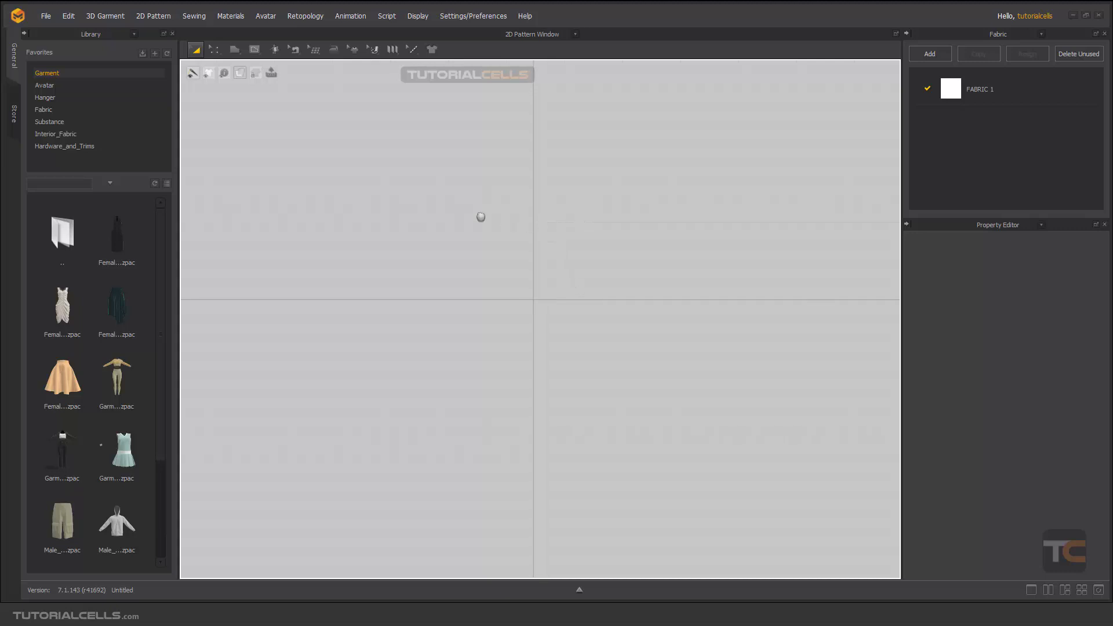
Draw a closed notched polygon pattern piece using the Polygon shape tool
click(234, 49)
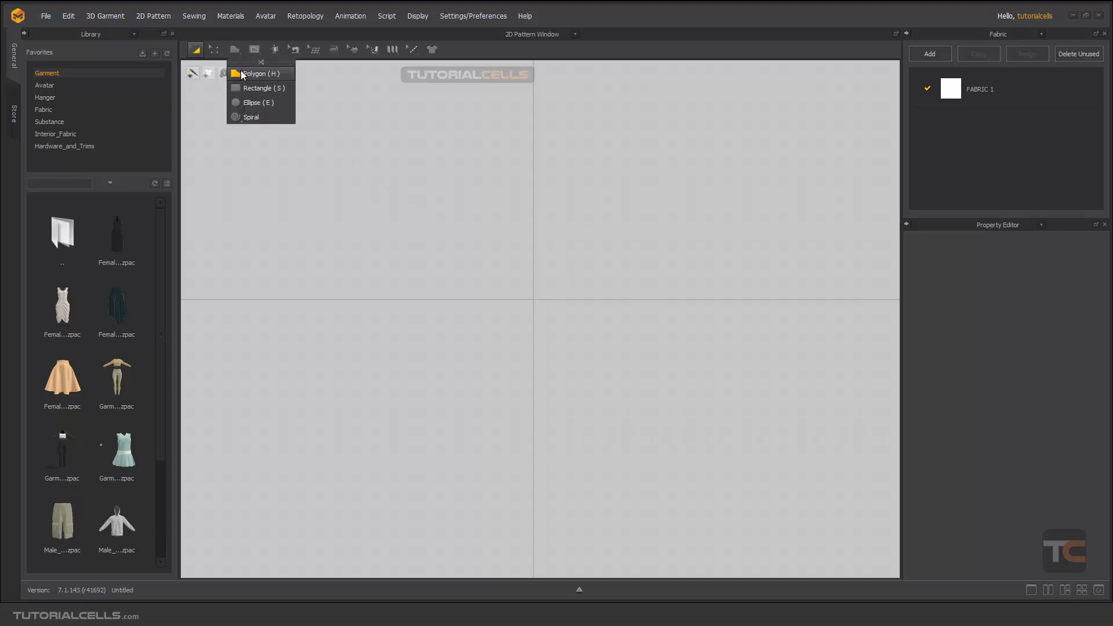
click(257, 73)
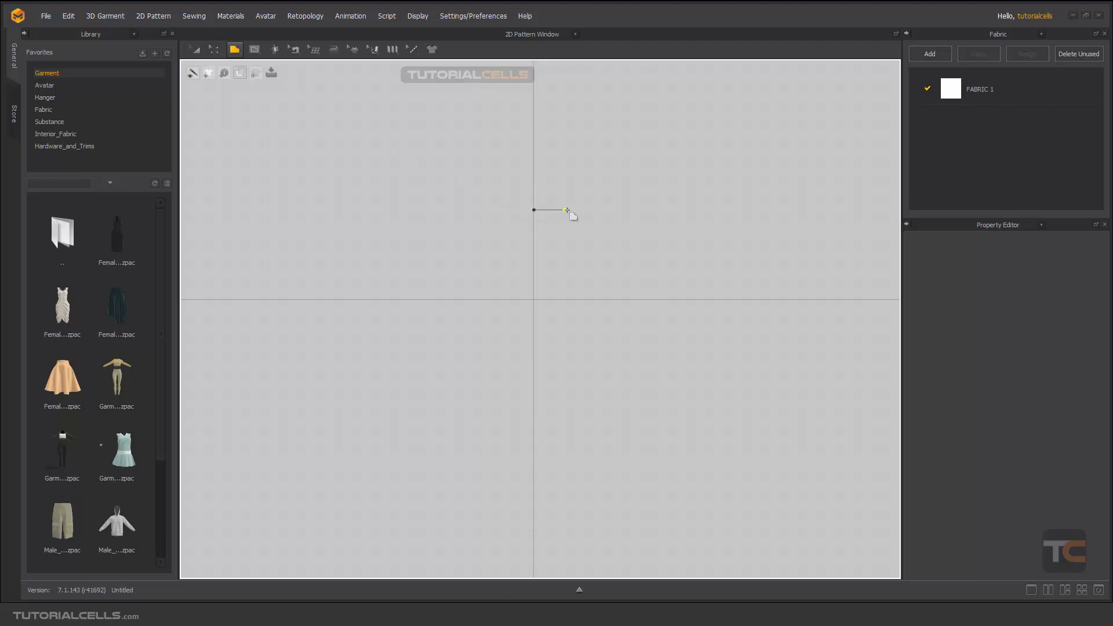
click(579, 306)
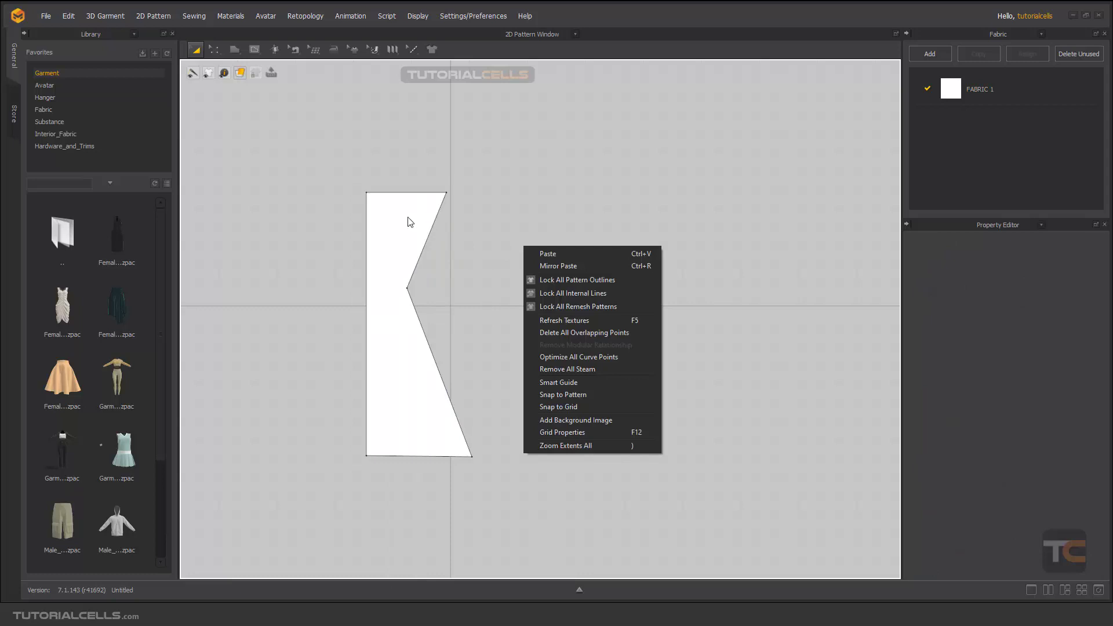
mouse_move(559, 266)
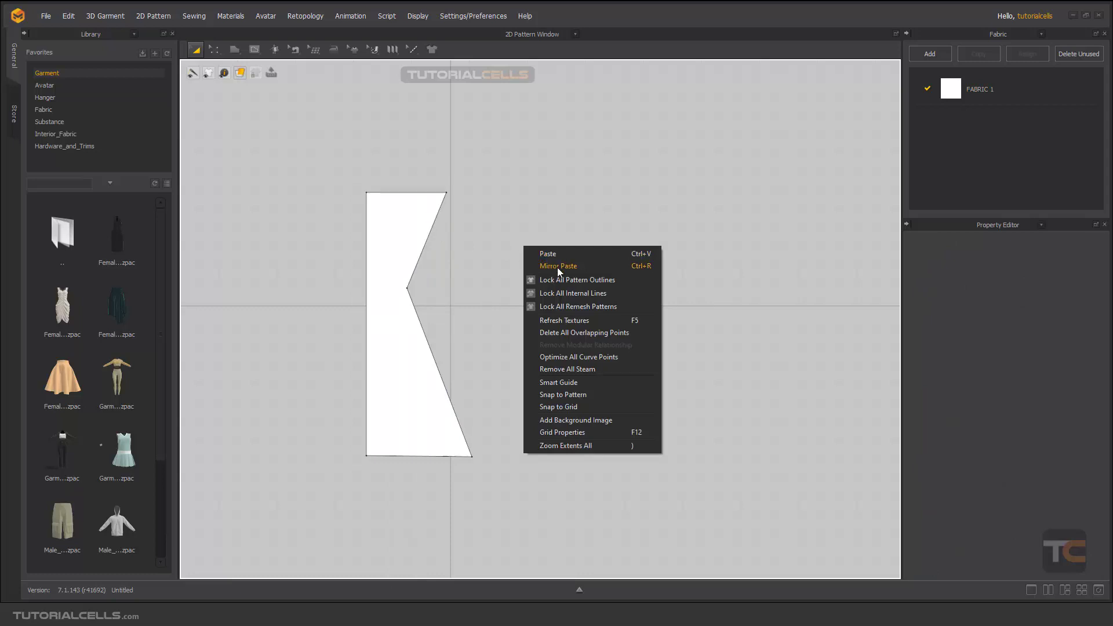
mouse_move(558, 275)
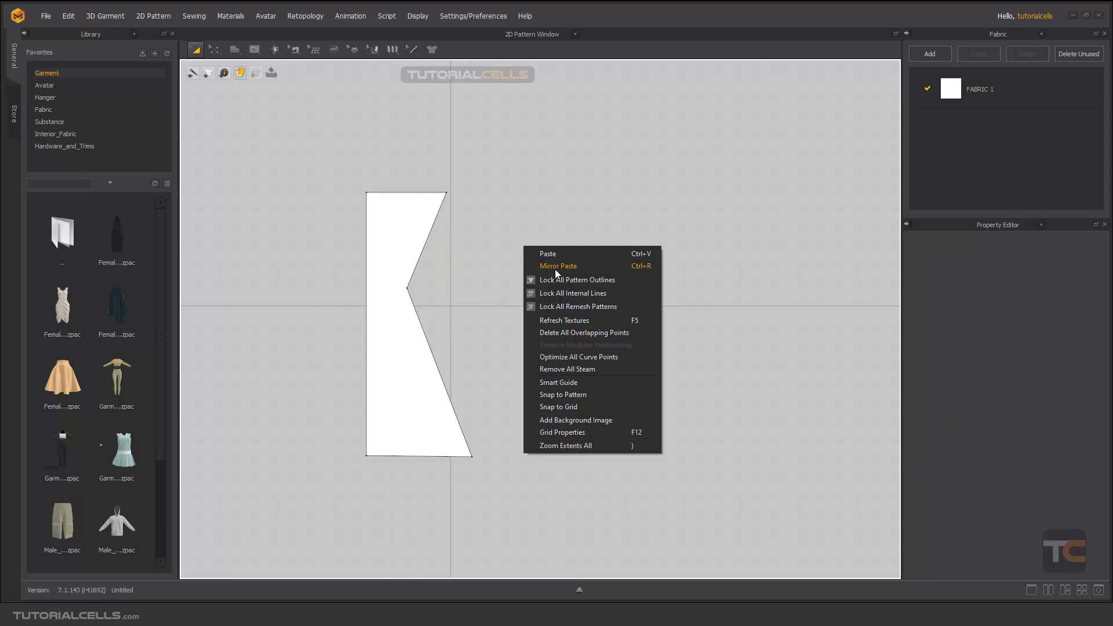
mouse_move(636, 273)
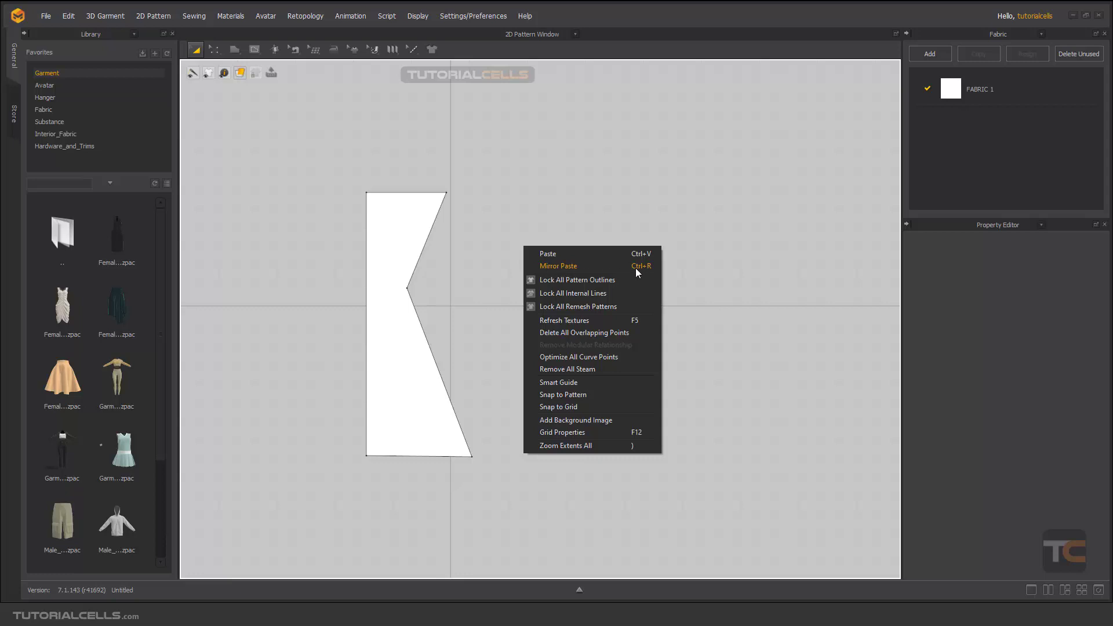
Mirror Paste (Ctrl+R) a copy of the notched pattern beside the original
click(558, 266)
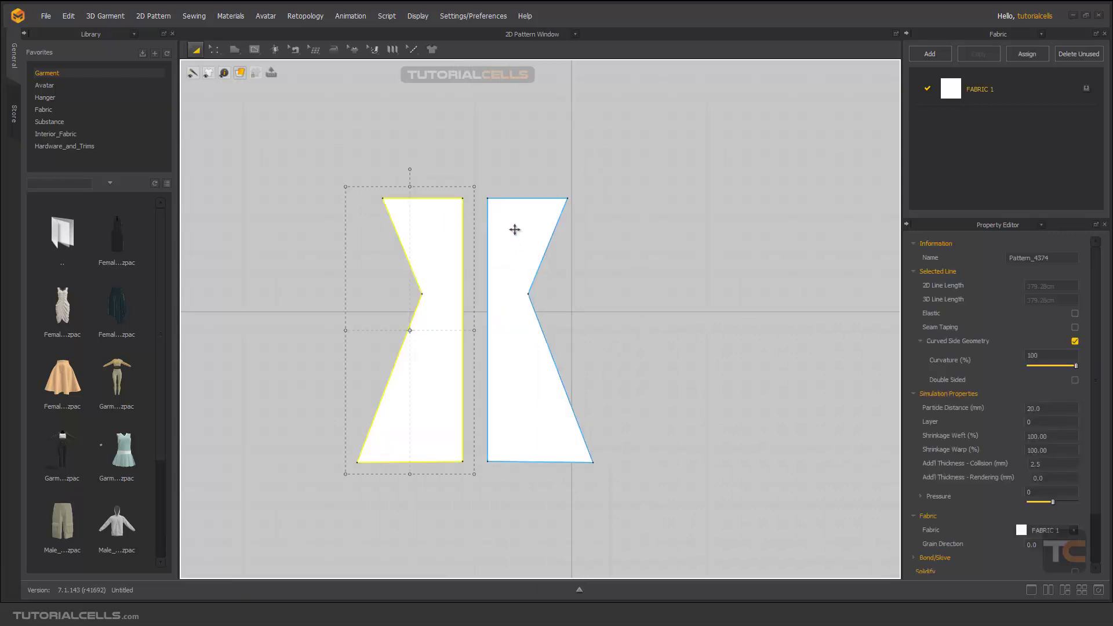
Select the original pattern and browse the Edit/Transform Pattern tool list
click(233, 50)
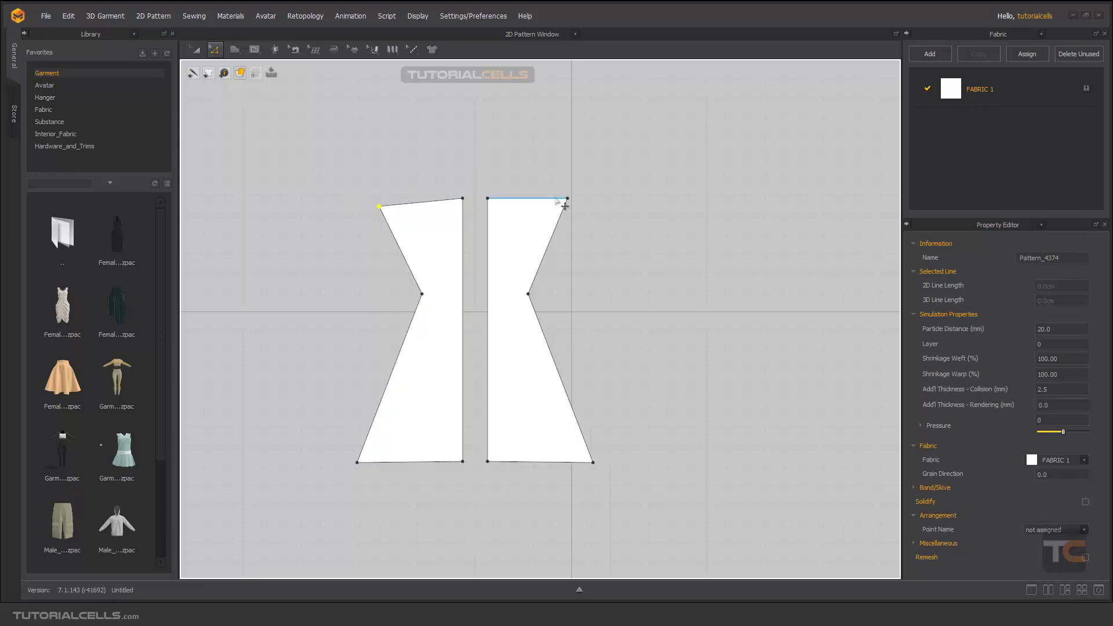
click(461, 165)
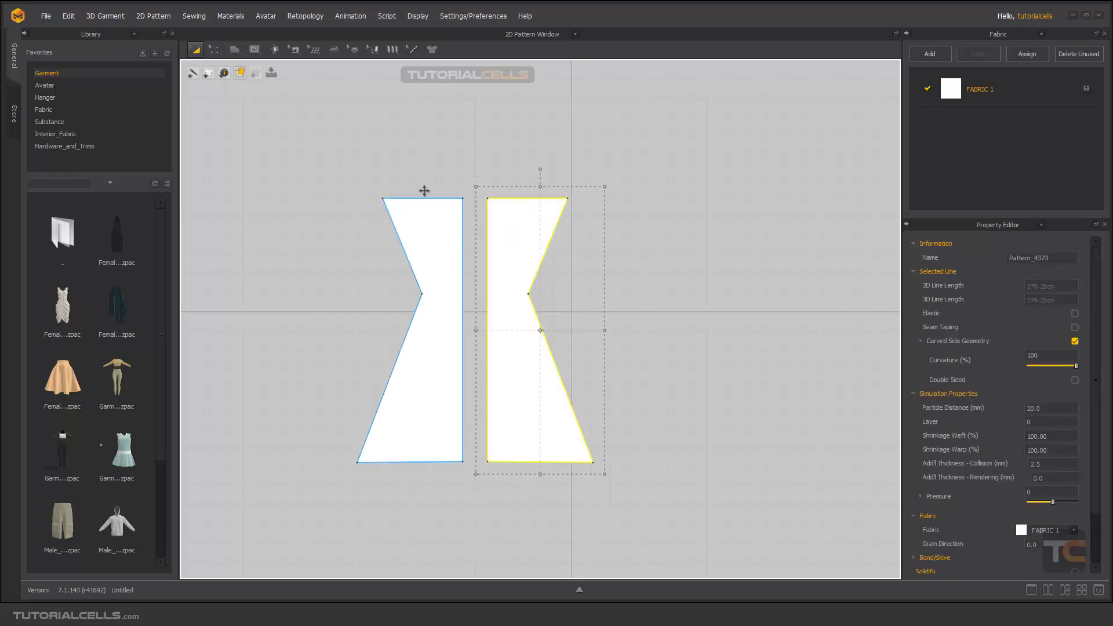
click(196, 49)
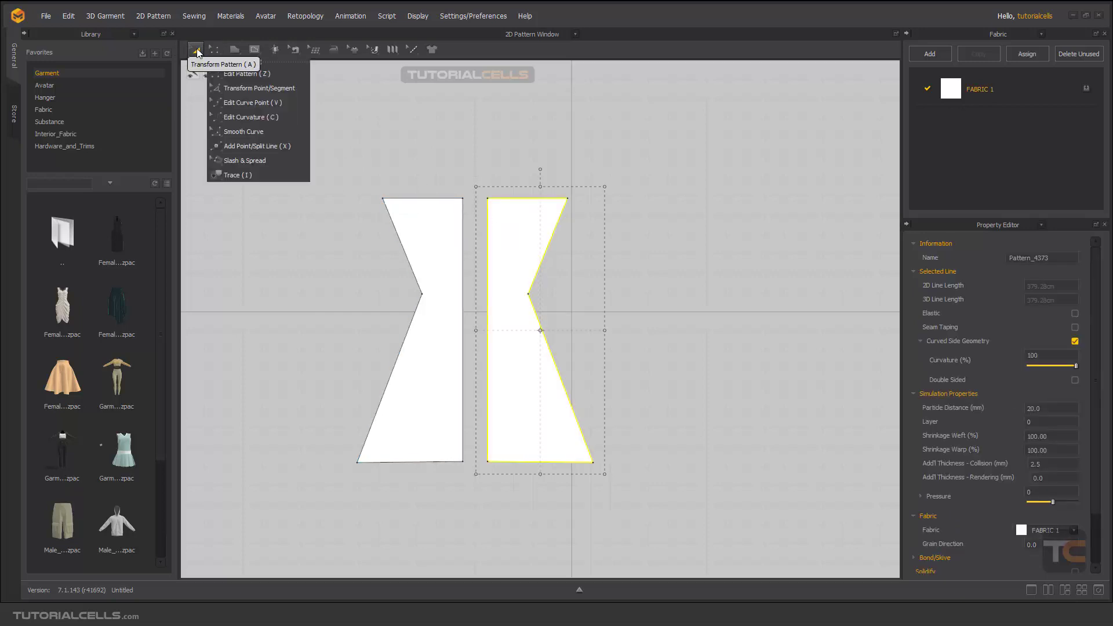
mouse_move(214, 50)
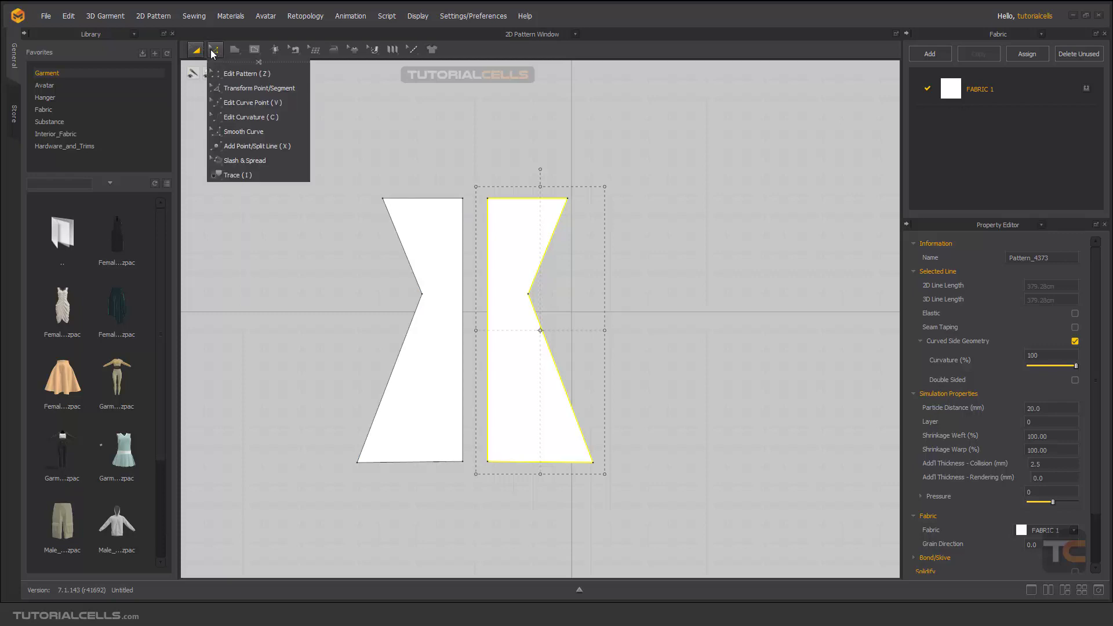
Keep Transform Pattern active and start an Instance Pattern of the original
click(240, 73)
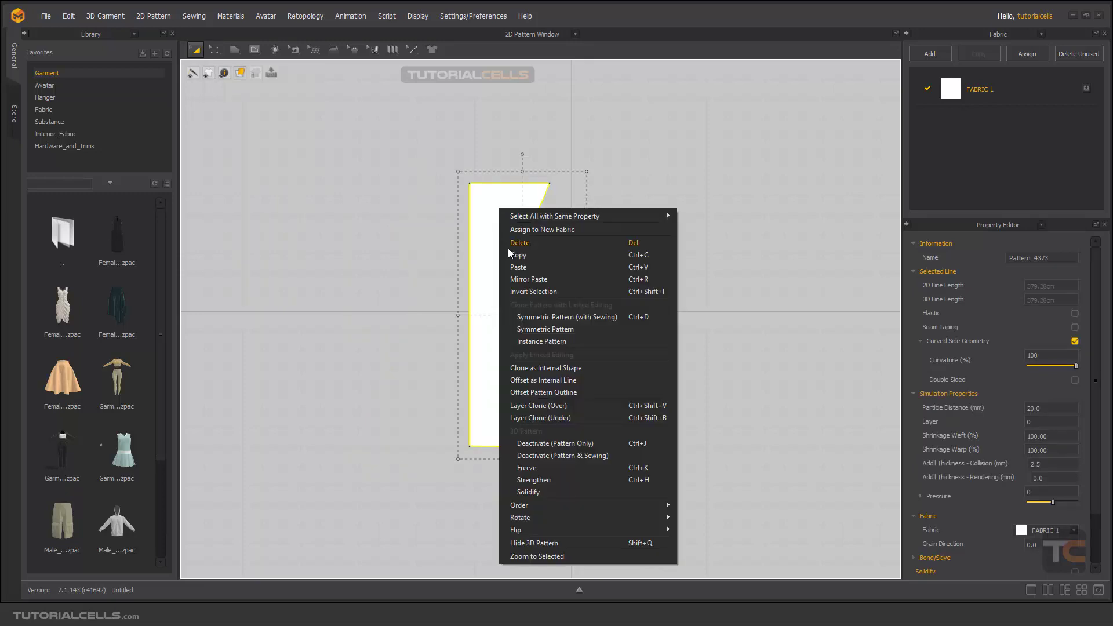
mouse_move(546, 353)
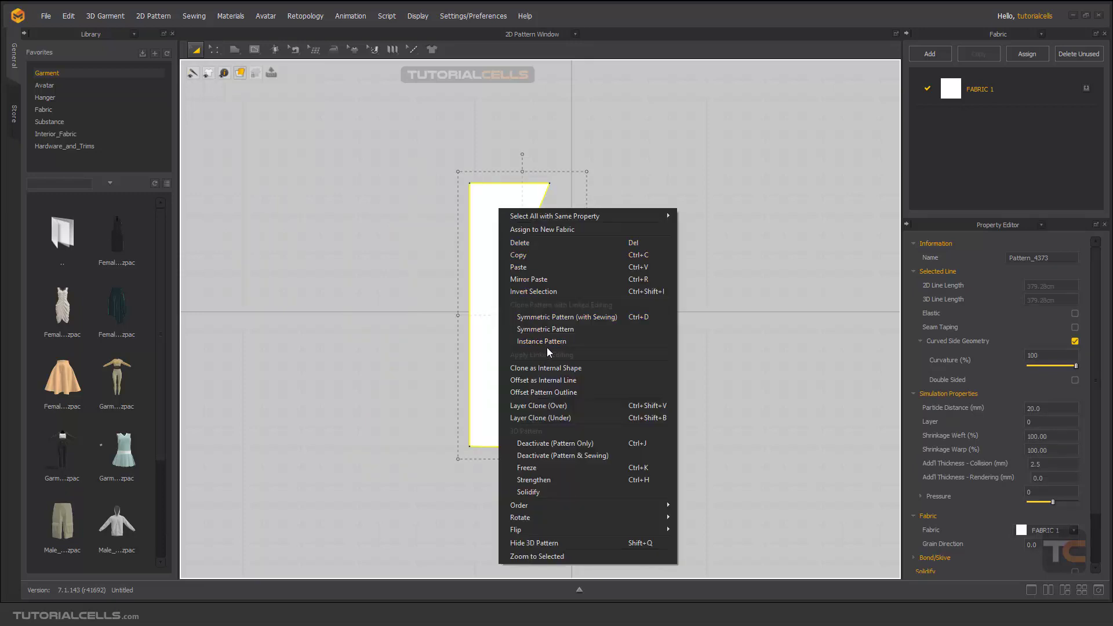
mouse_move(594, 326)
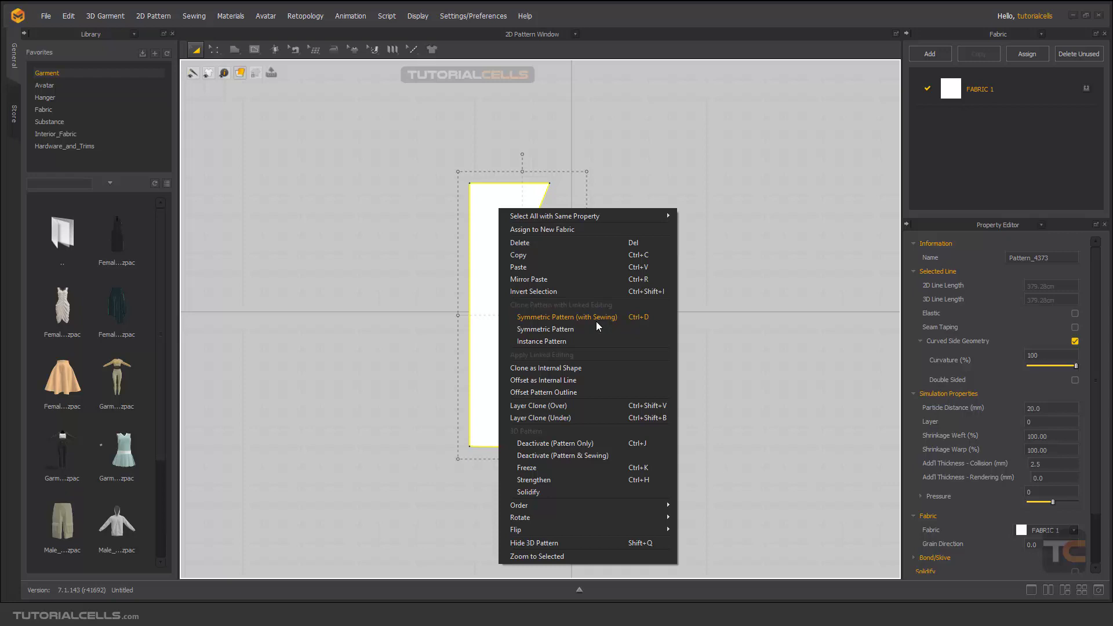
mouse_move(543, 341)
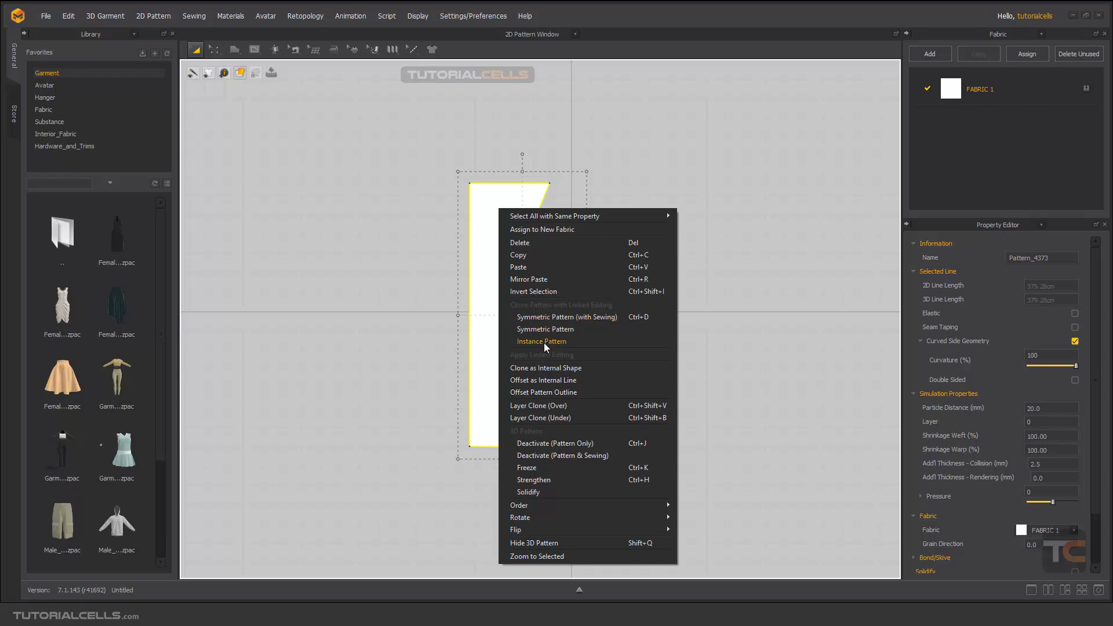
click(541, 341)
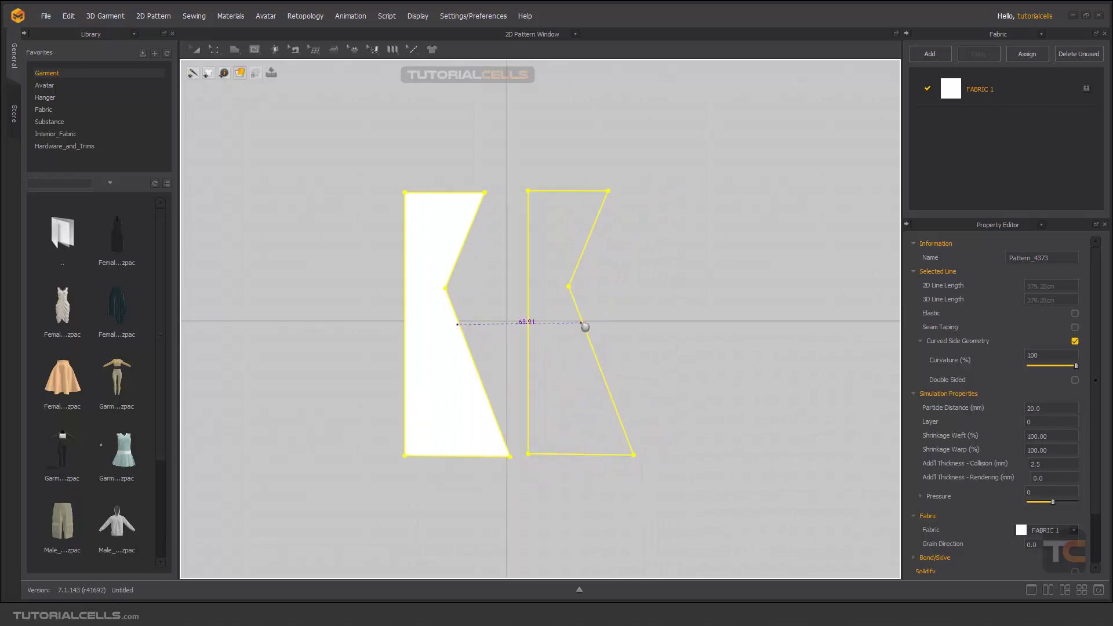
Place the linked instance copy to the right of the original pattern
click(603, 326)
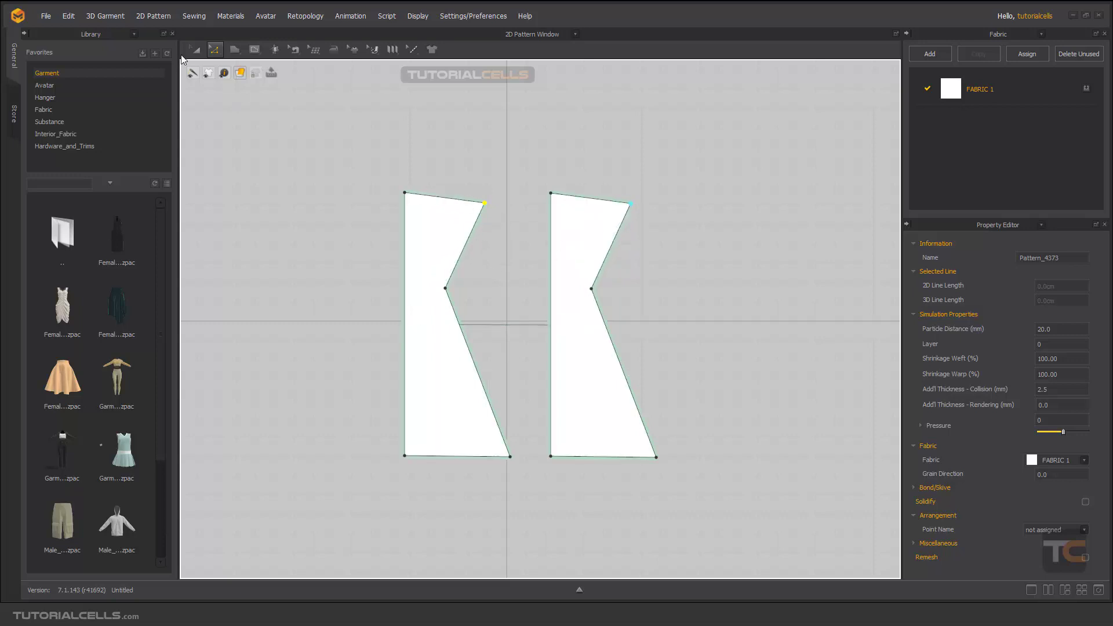
Create another linked instance from the right-hand pattern, placed lower between the pair
right_click(589, 220)
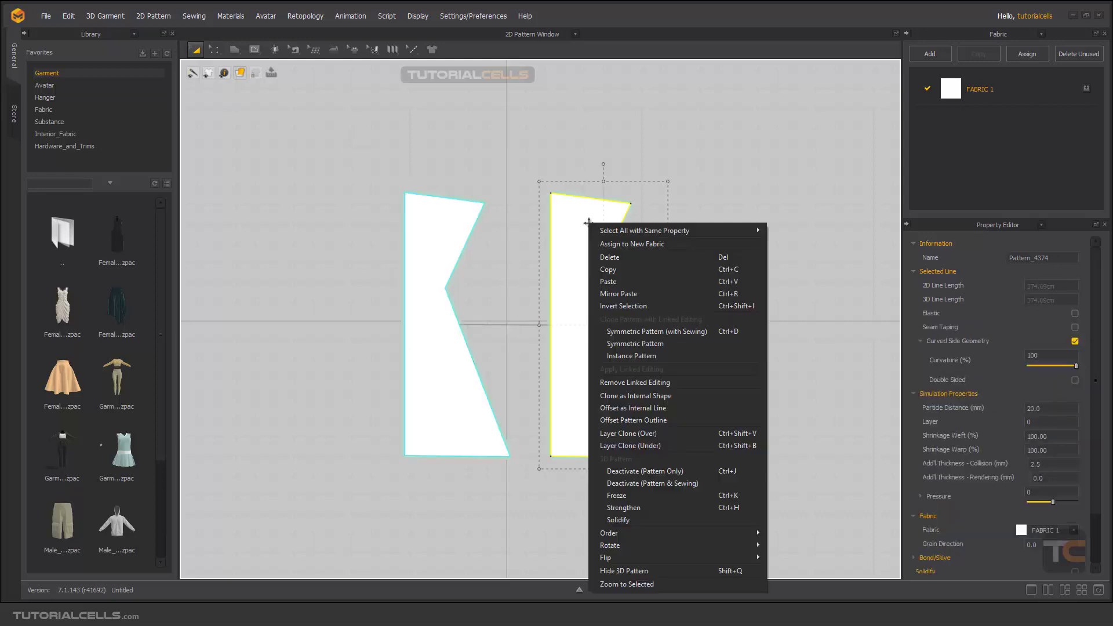
click(638, 343)
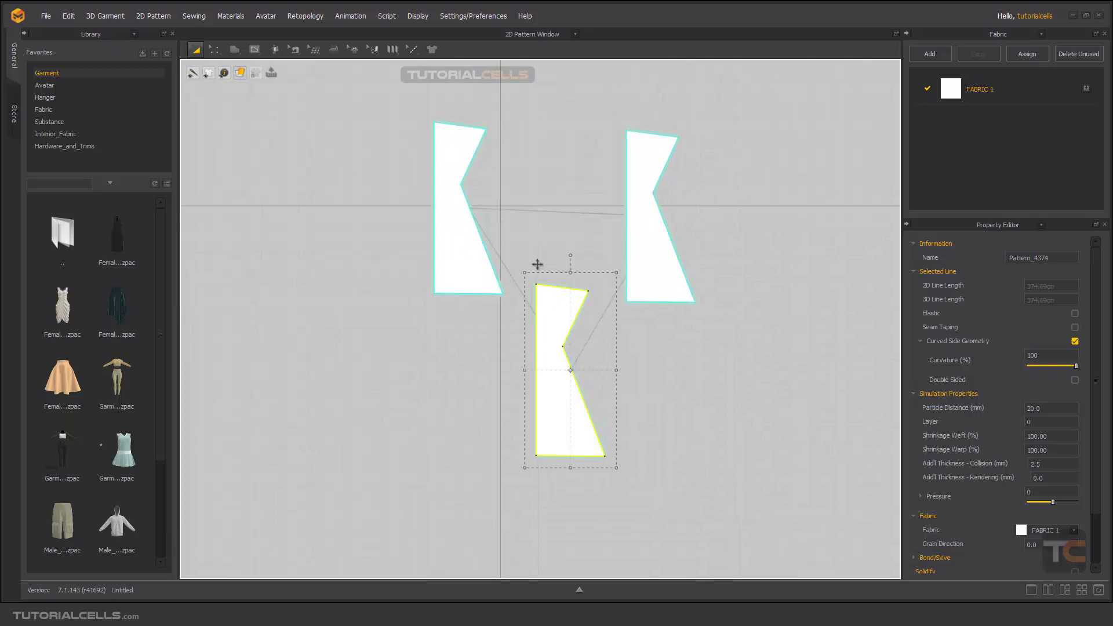
mouse_move(611, 303)
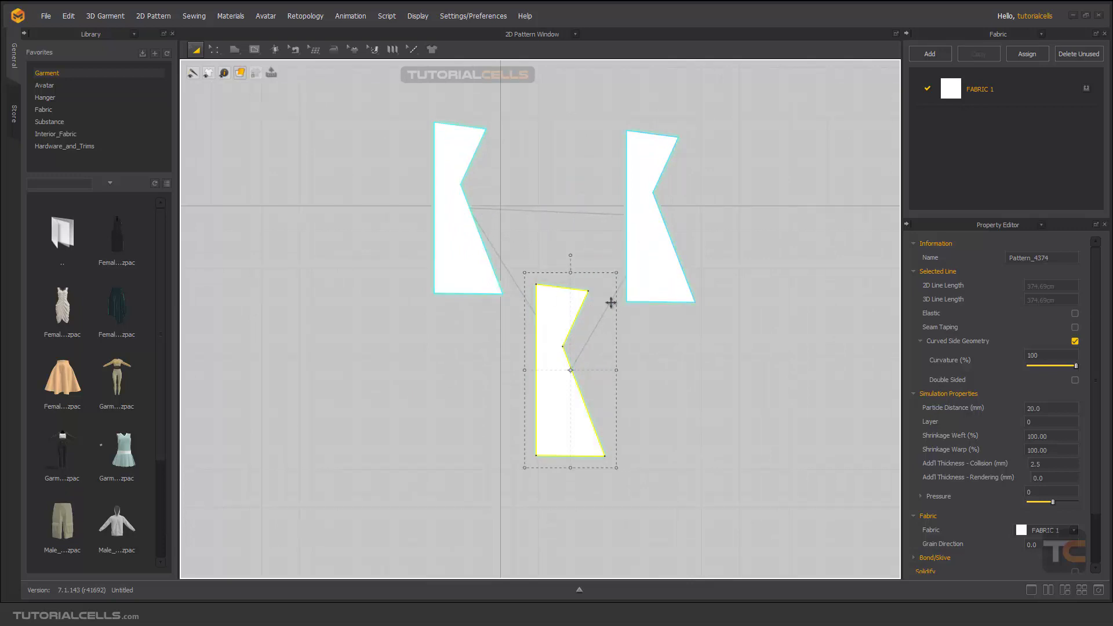
mouse_move(582, 206)
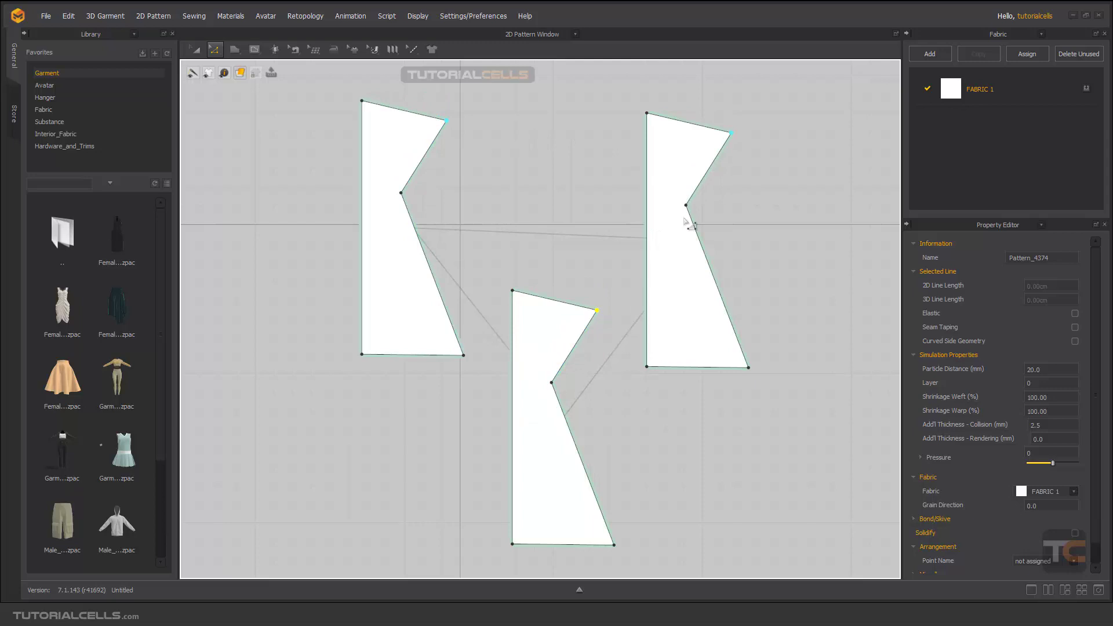
mouse_move(552, 226)
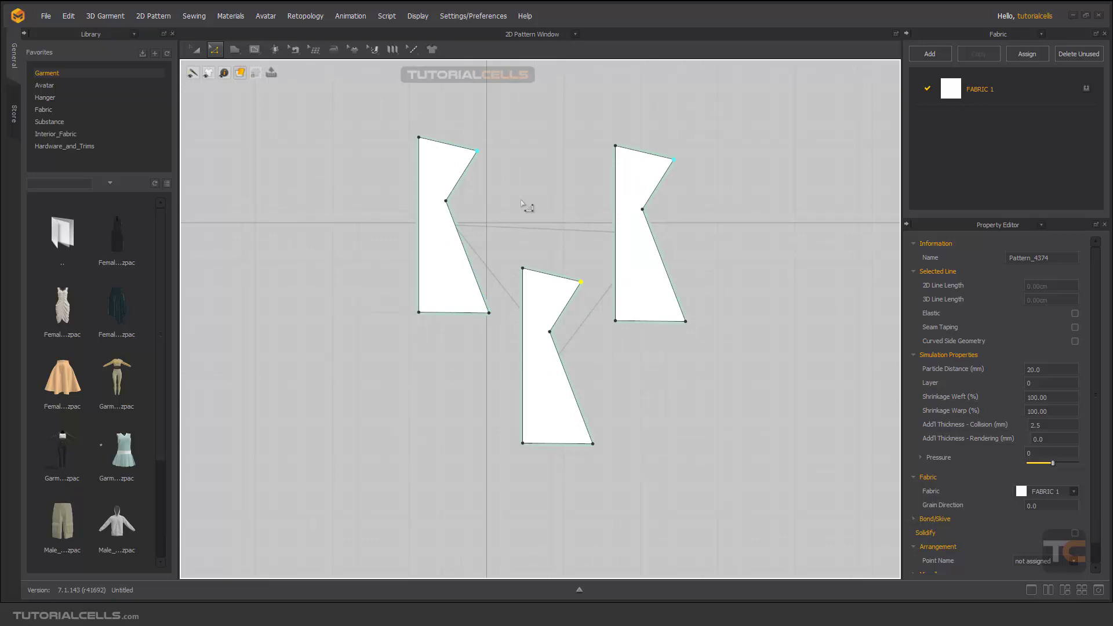
Create a fourth linked instance of the notched pattern at the lower right
right_click(528, 206)
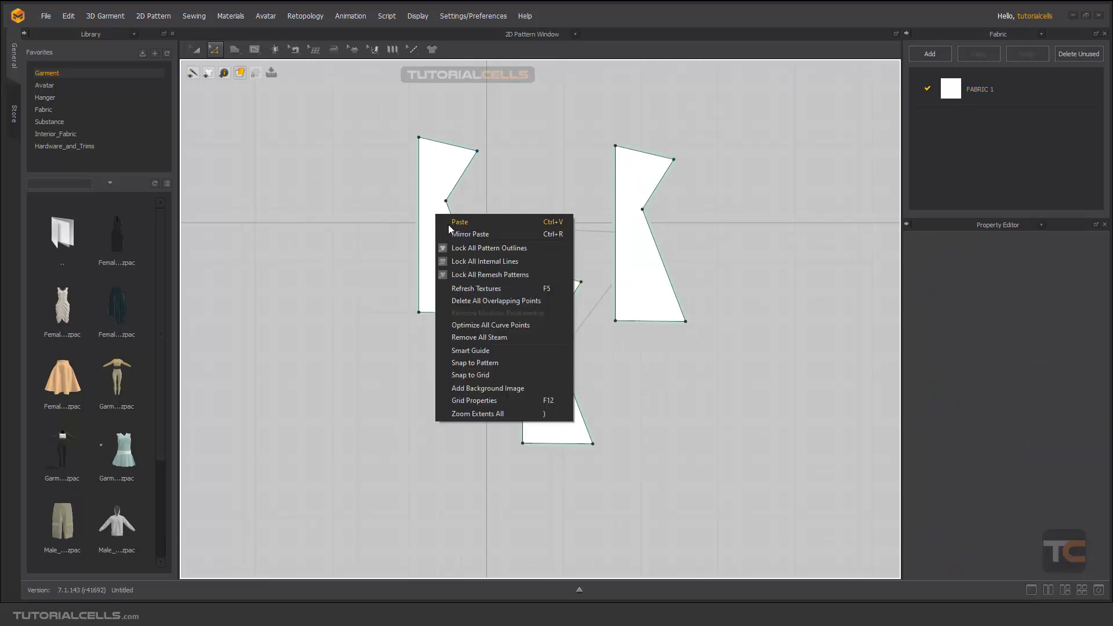
mouse_move(463, 226)
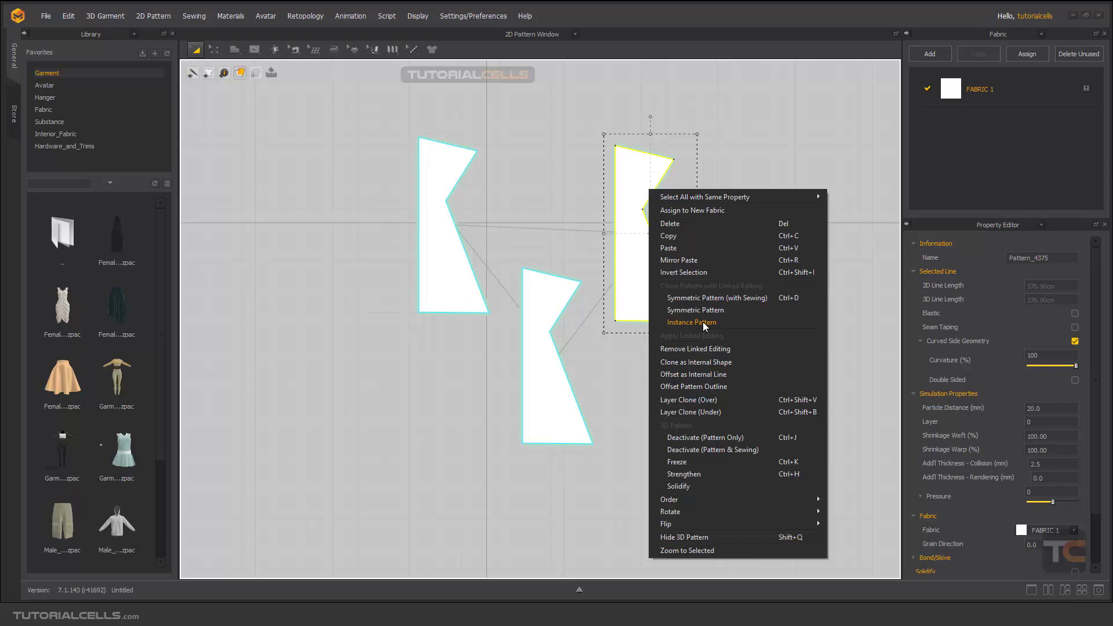
mouse_move(701, 326)
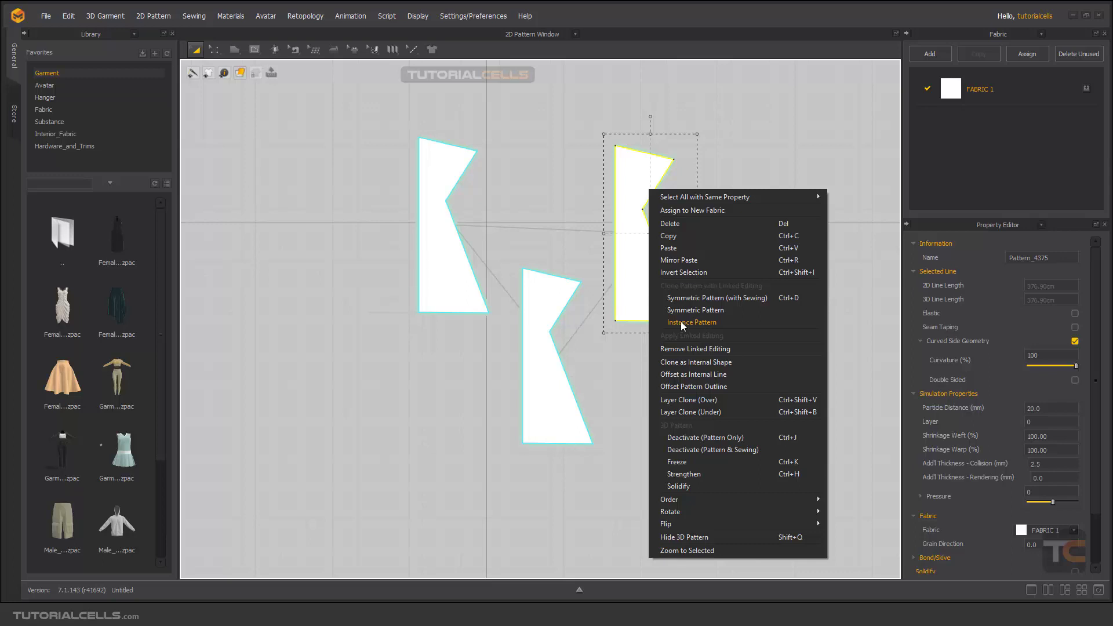
mouse_move(687, 327)
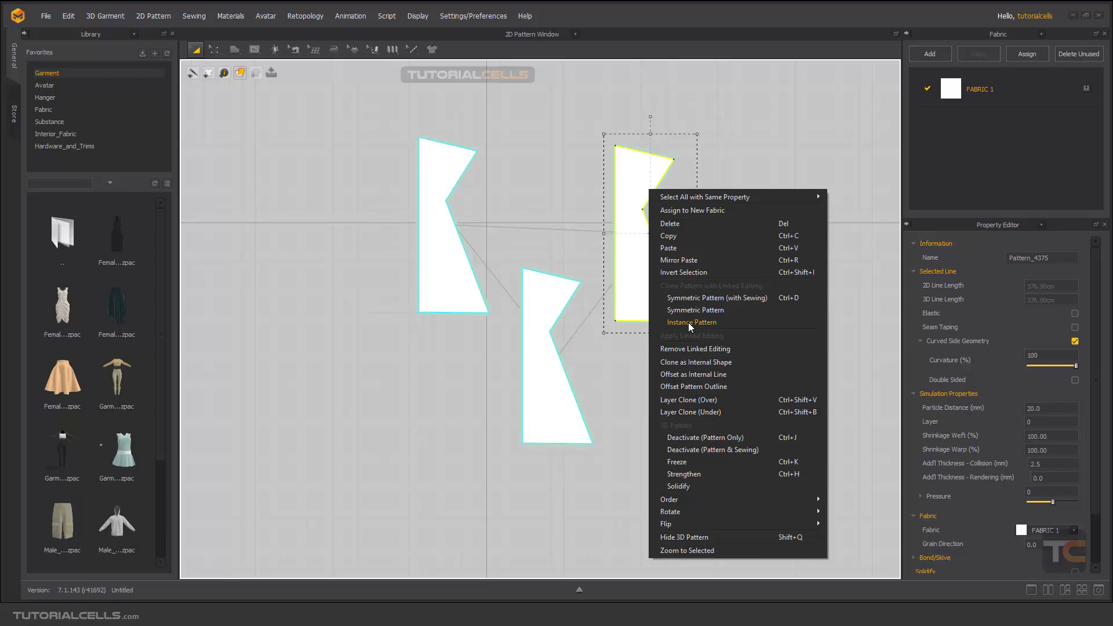
mouse_move(692, 324)
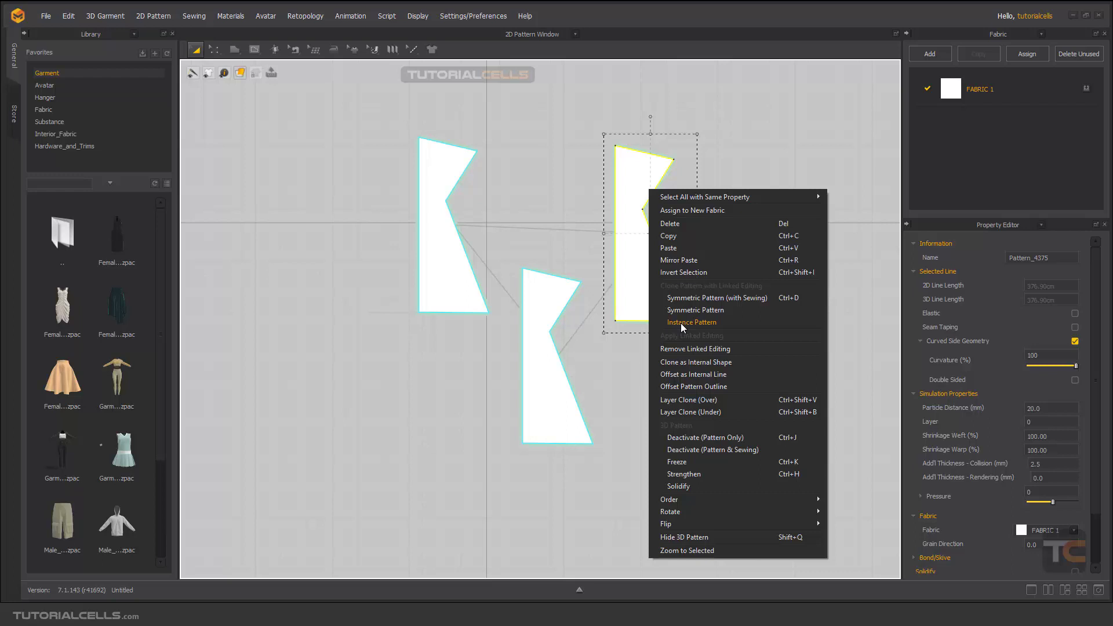
click(690, 322)
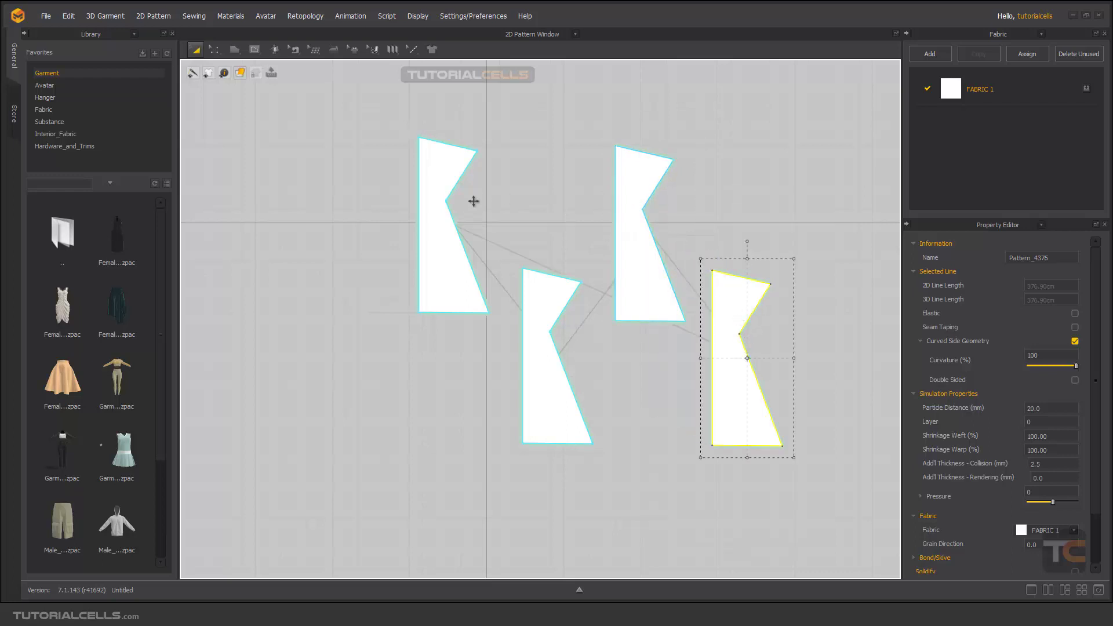
mouse_move(475, 536)
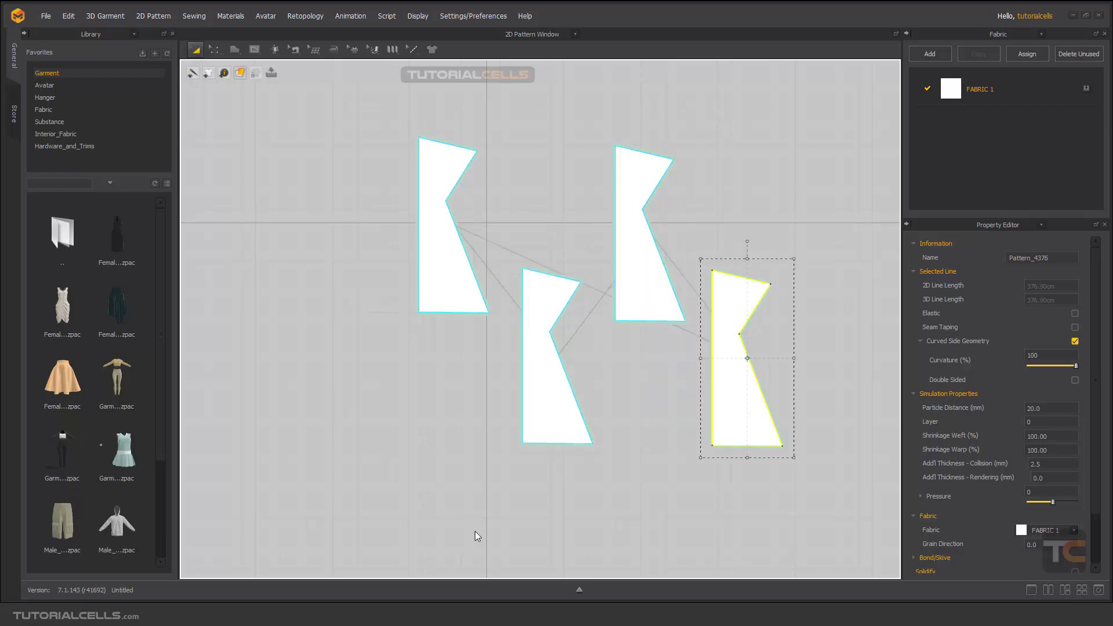